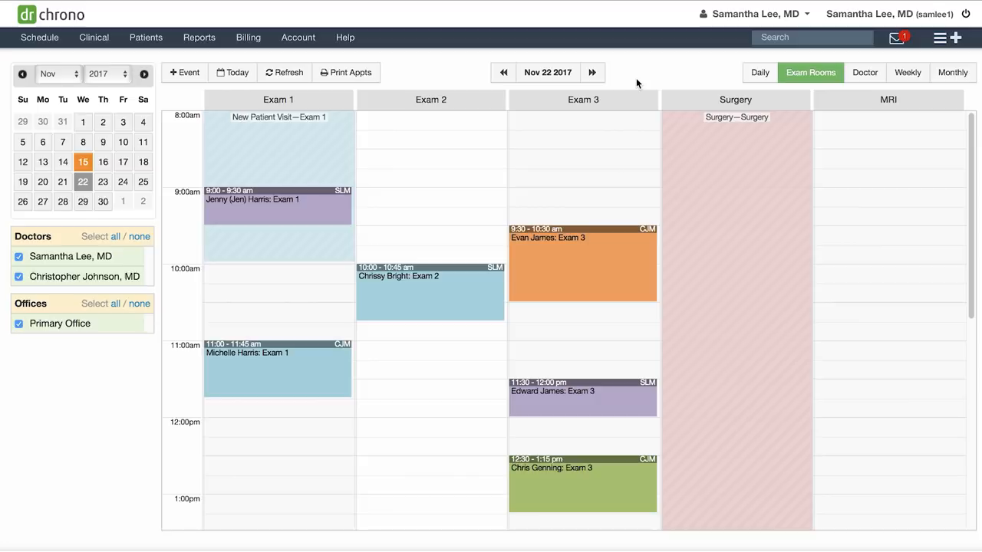
left_click(277, 199)
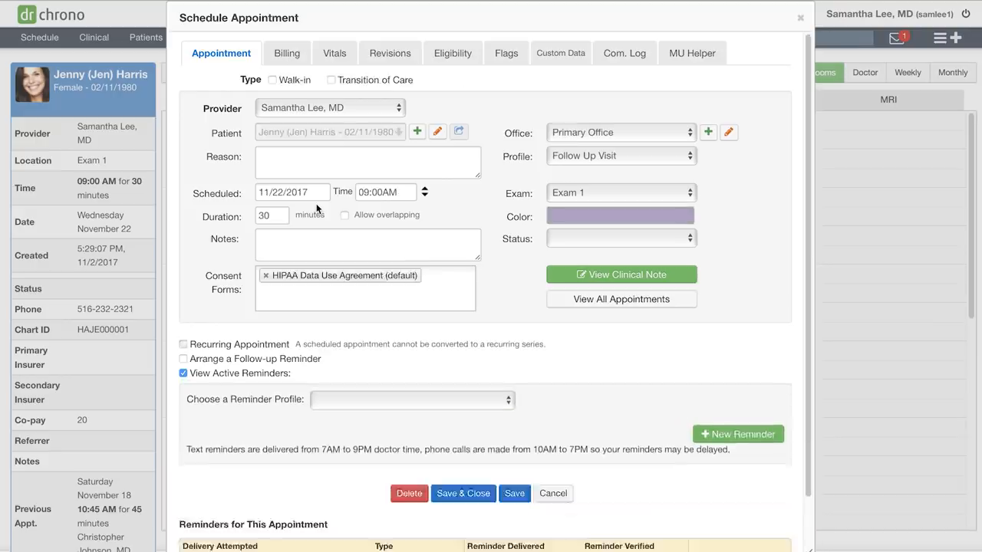
left_click(621, 275)
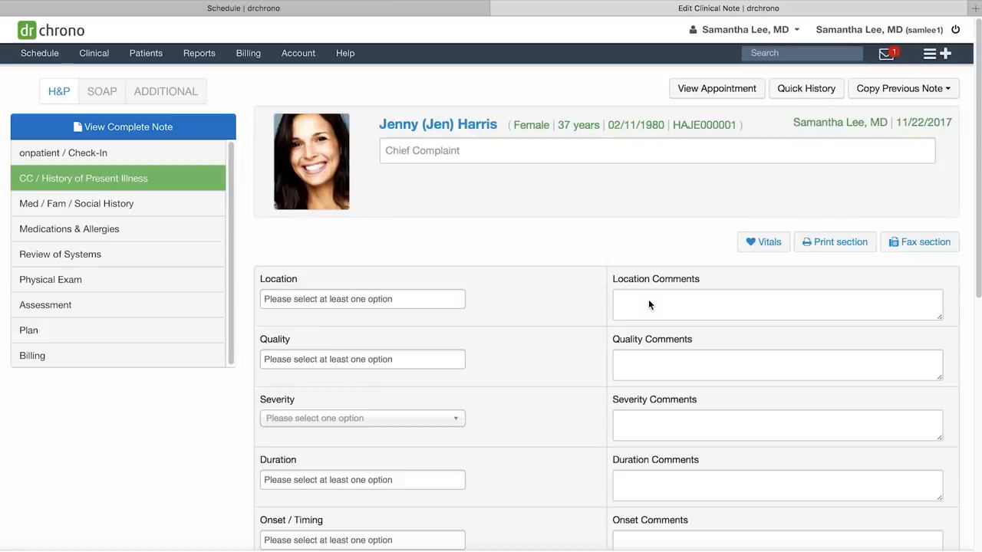
left_click(69, 229)
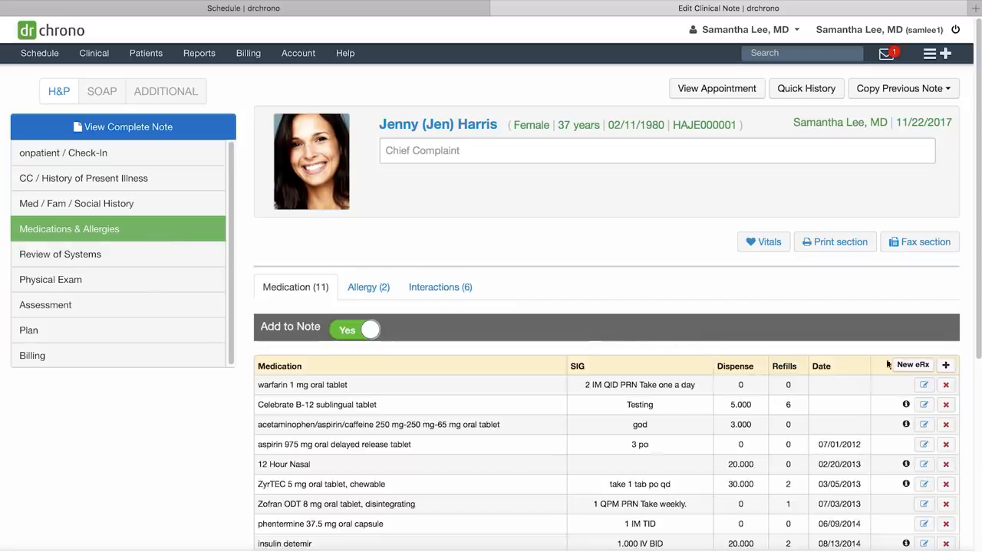
mouse_move(913, 365)
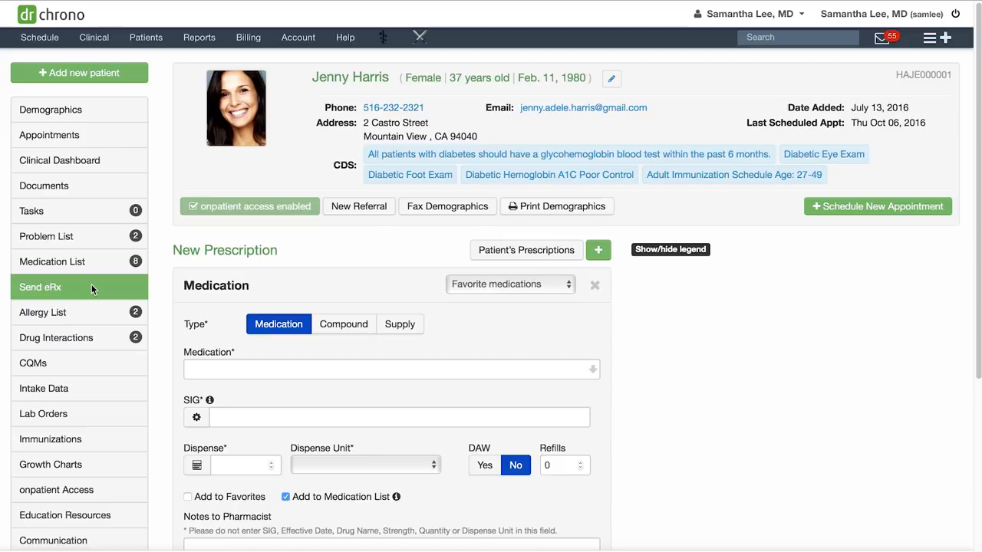
Step: Choose Cipro 250 mg oral tablet as the medication for the new prescription
scroll("down", 3)
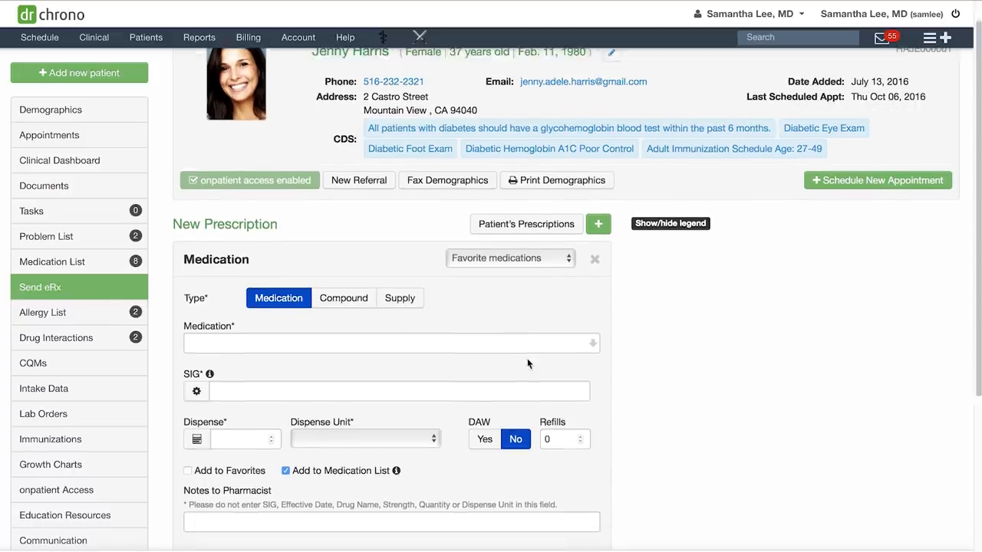
type("cip")
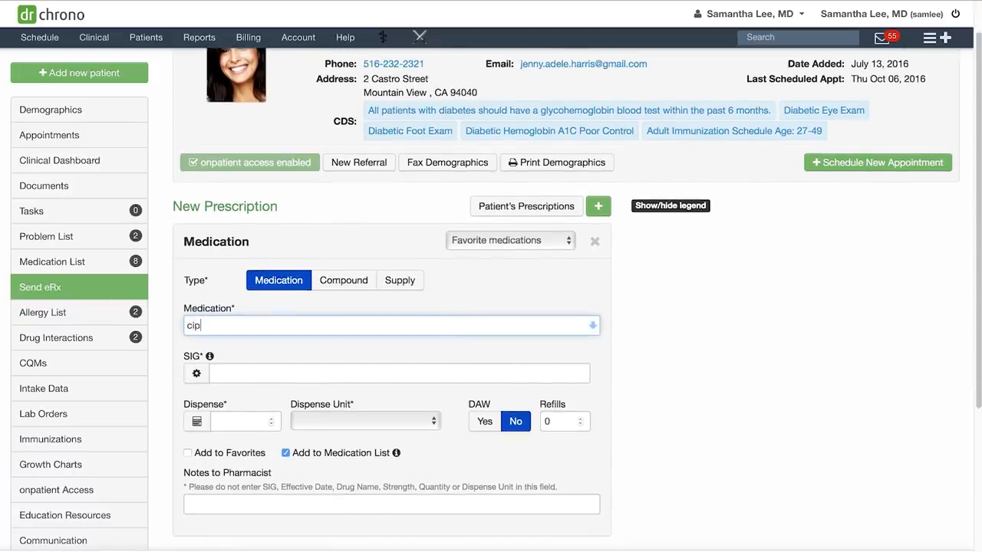
type("ro")
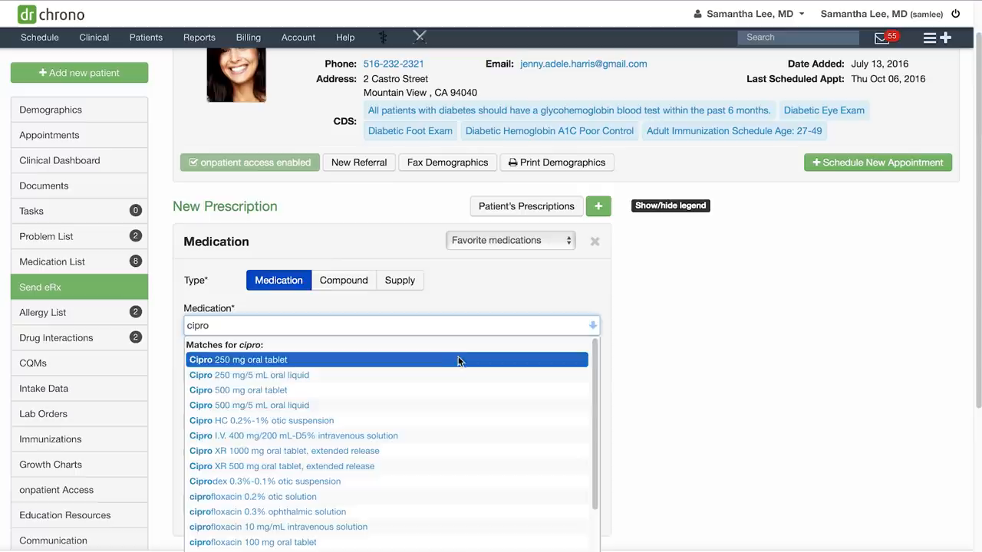
left_click(238, 359)
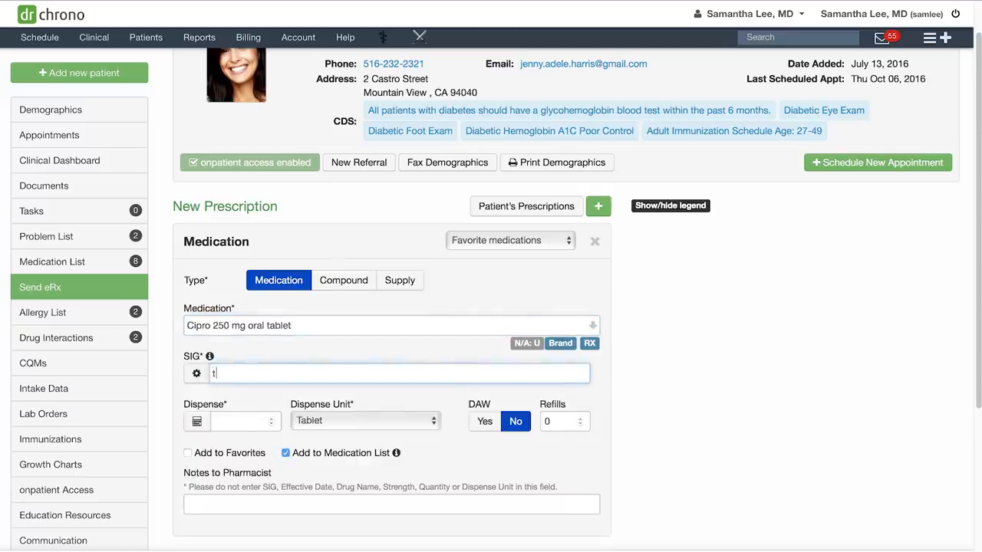
Step: Enter the SIG 'twice daily every 12 hrs', leaving the directions builder unchanged
type("twice daily")
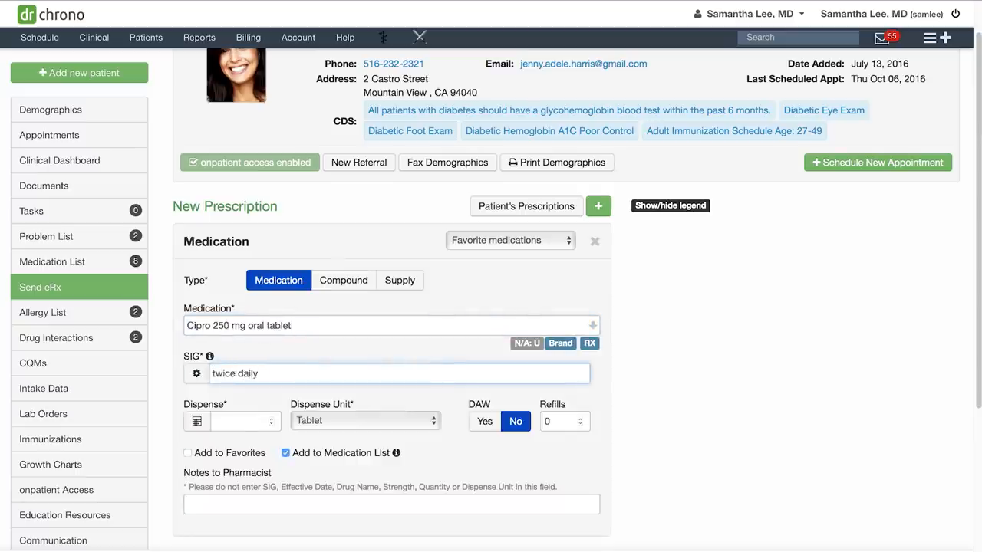
type("every 1")
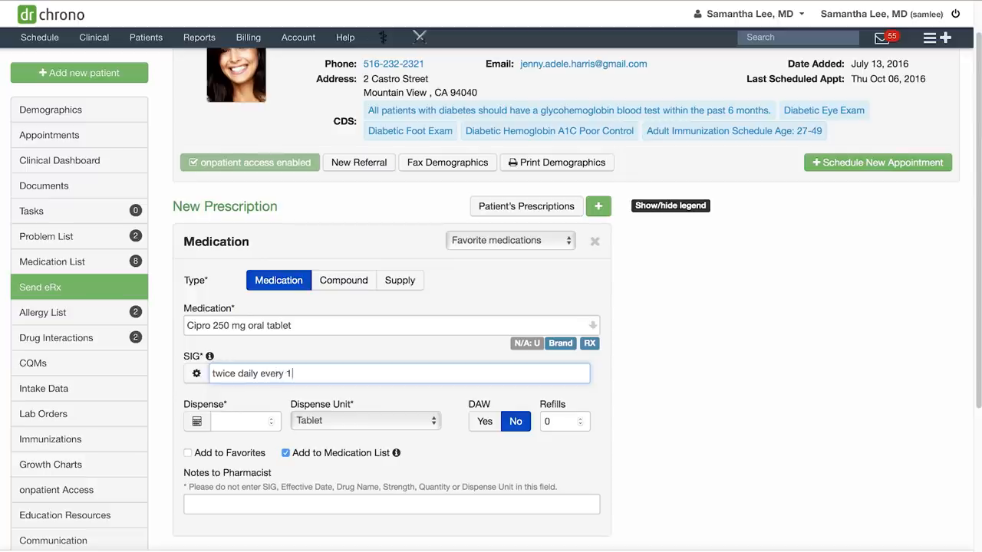
type("2 hrs")
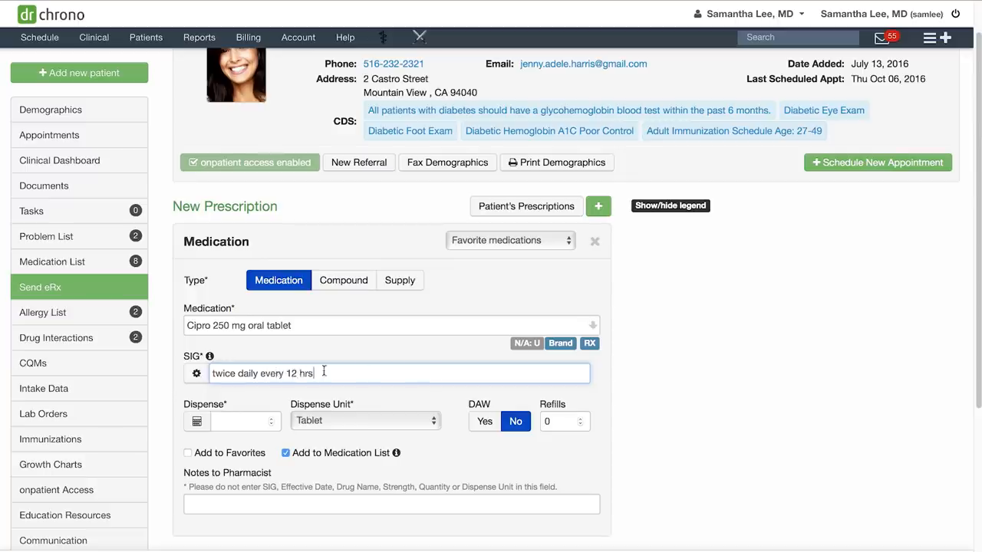
left_click(196, 374)
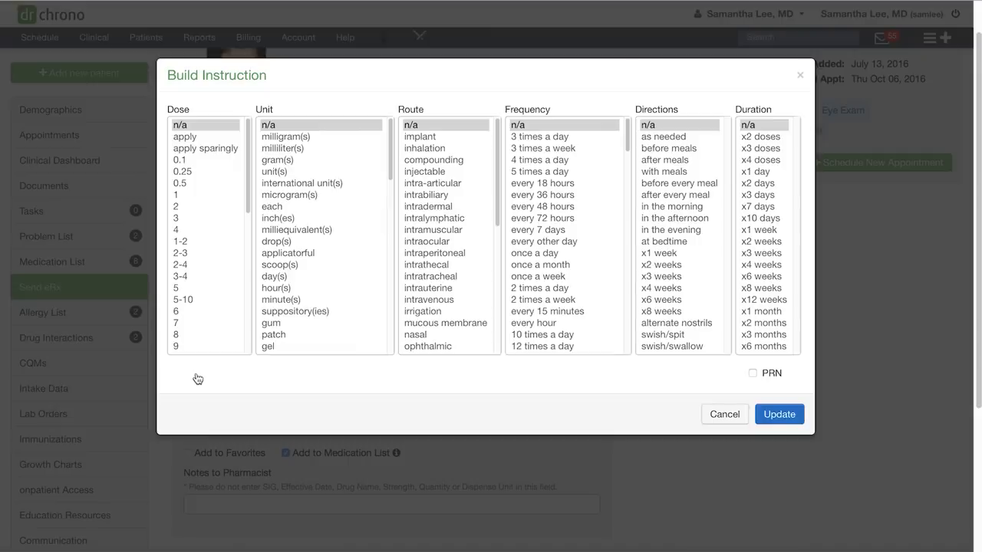
left_click(780, 414)
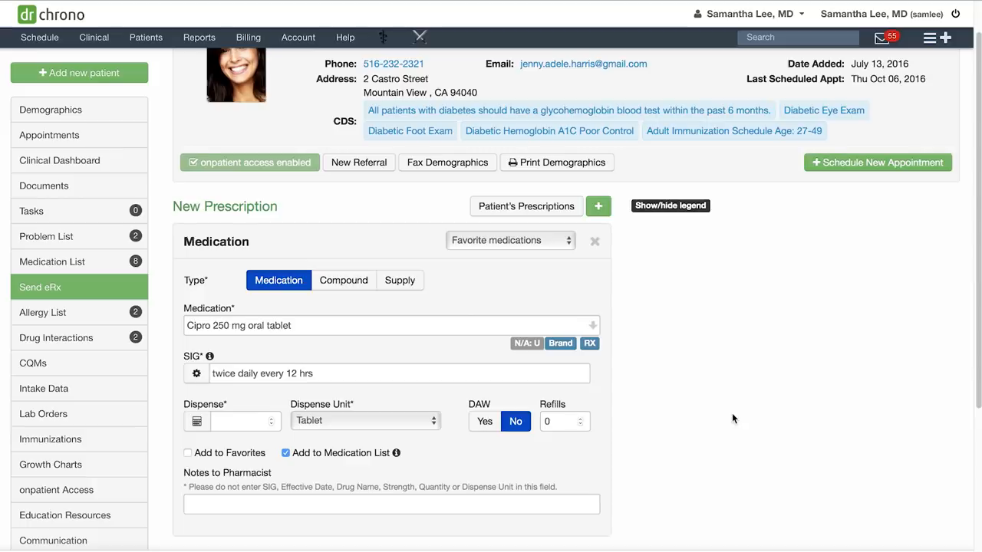
Step: Mark the Cipro prescription as a favorite and add a second blank prescription to the order
scroll("down", 3)
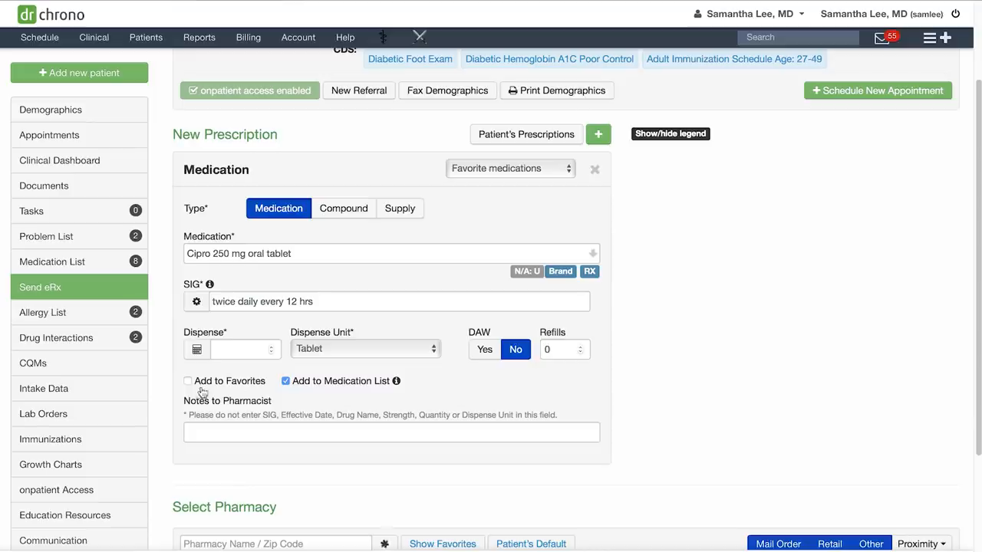
left_click(187, 381)
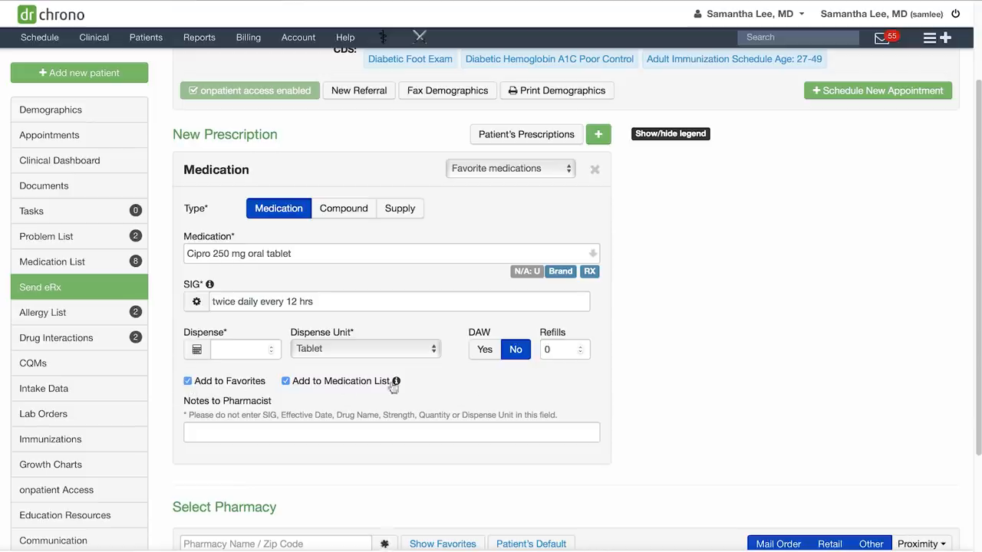
mouse_move(687, 389)
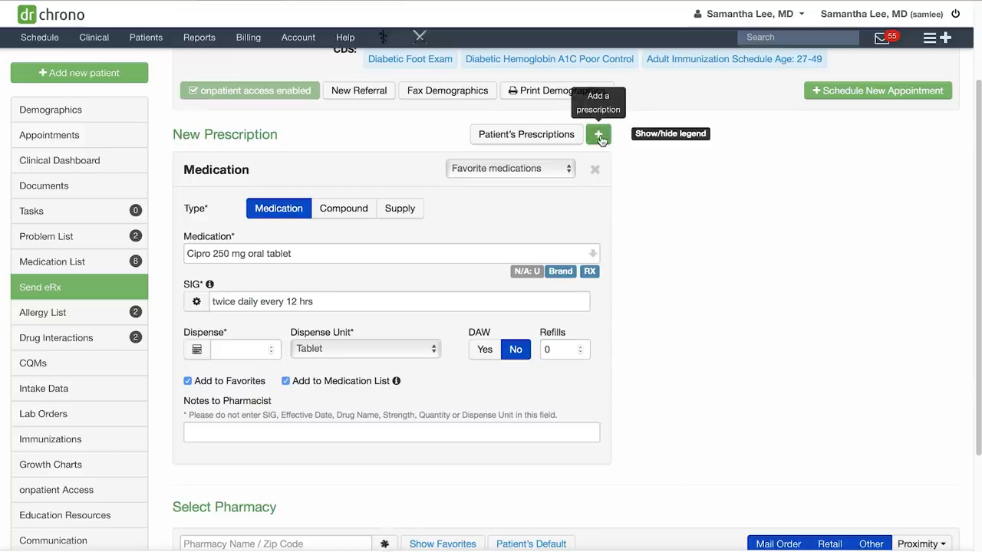
left_click(598, 134)
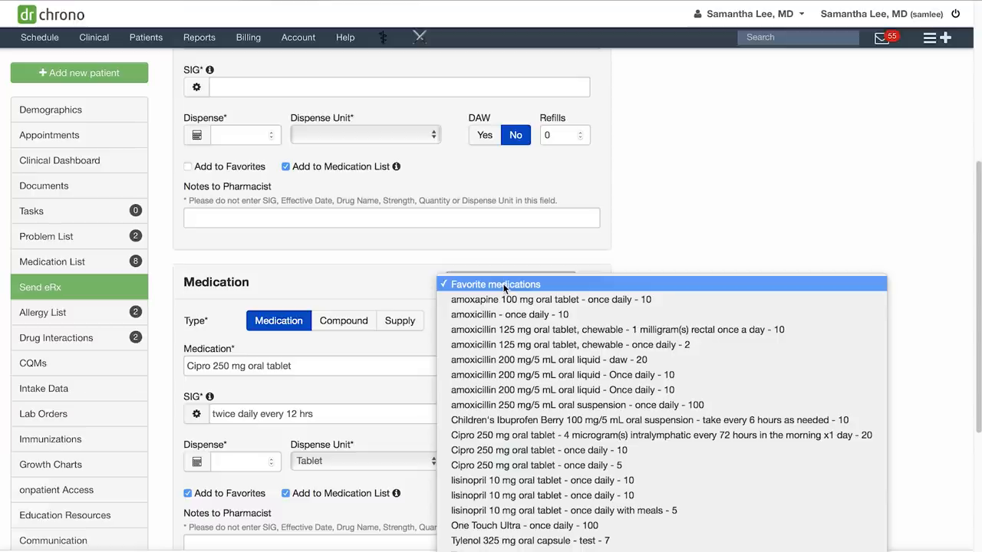
mouse_move(537, 481)
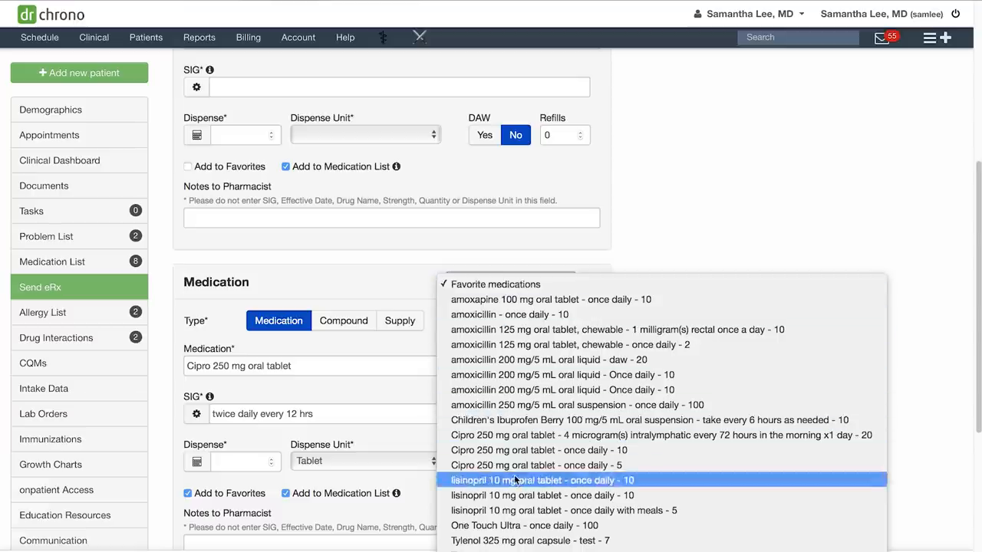
Step: Set lisinopril to dispense as written and choose Walgreens Drug Store 15246 as the pharmacy
left_click(540, 478)
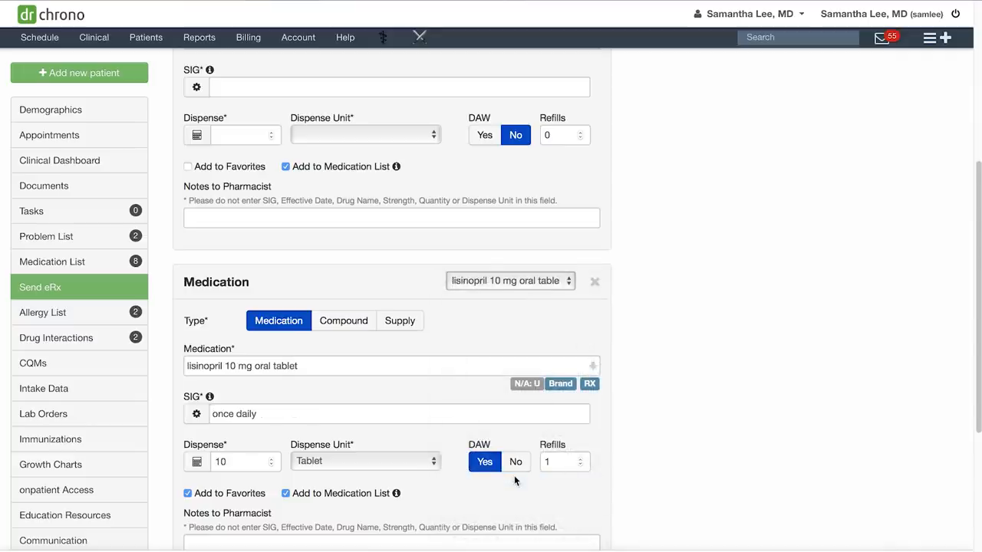
scroll("down", 3)
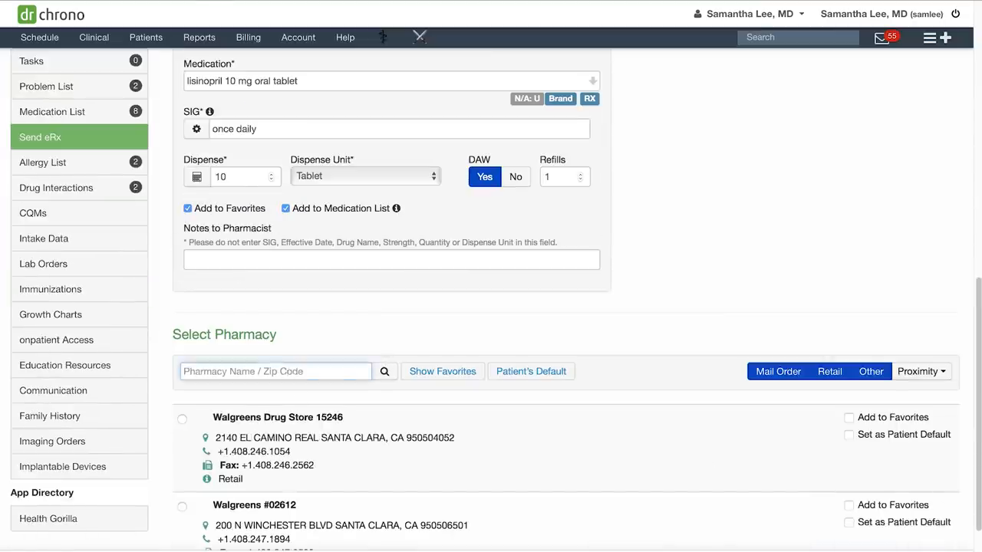
type("walgreens 95050")
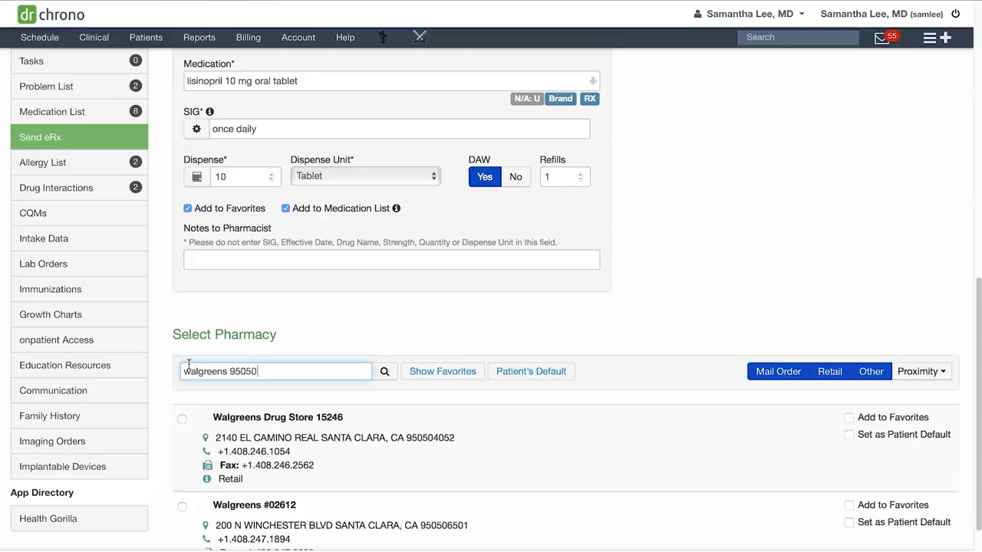
scroll("down", 3)
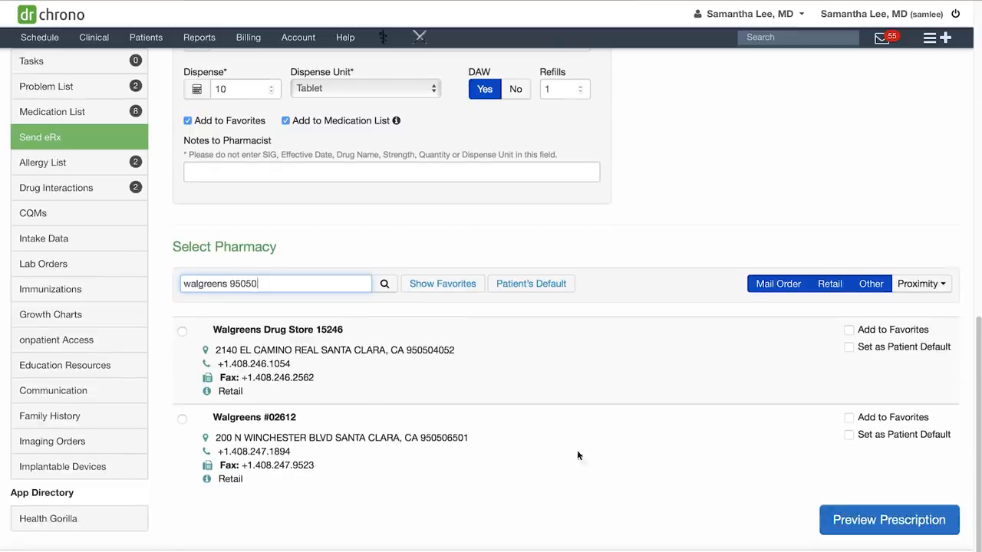
left_click(182, 332)
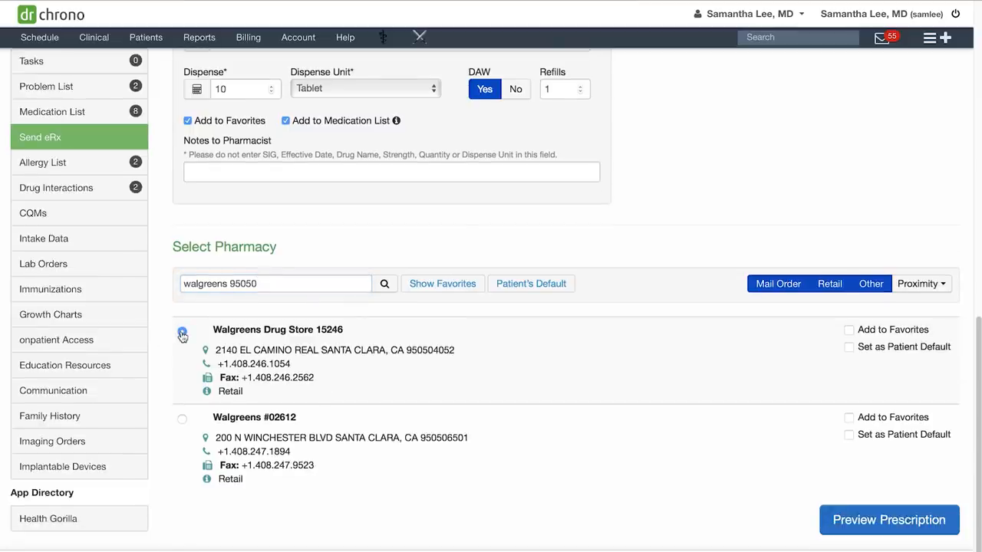
Step: Make Walgreens Drug Store 15246 a favorite and the patient's default pharmacy
left_click(848, 328)
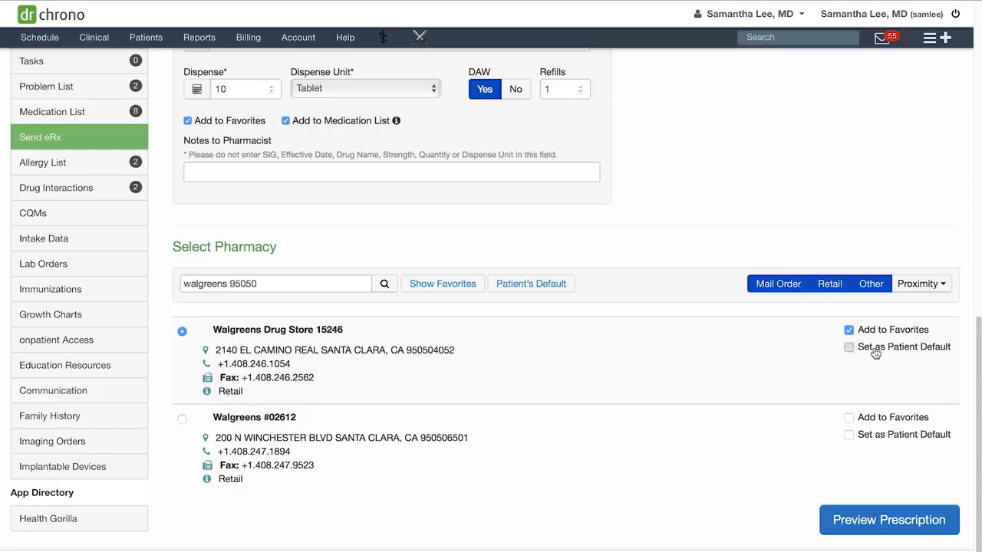
left_click(849, 347)
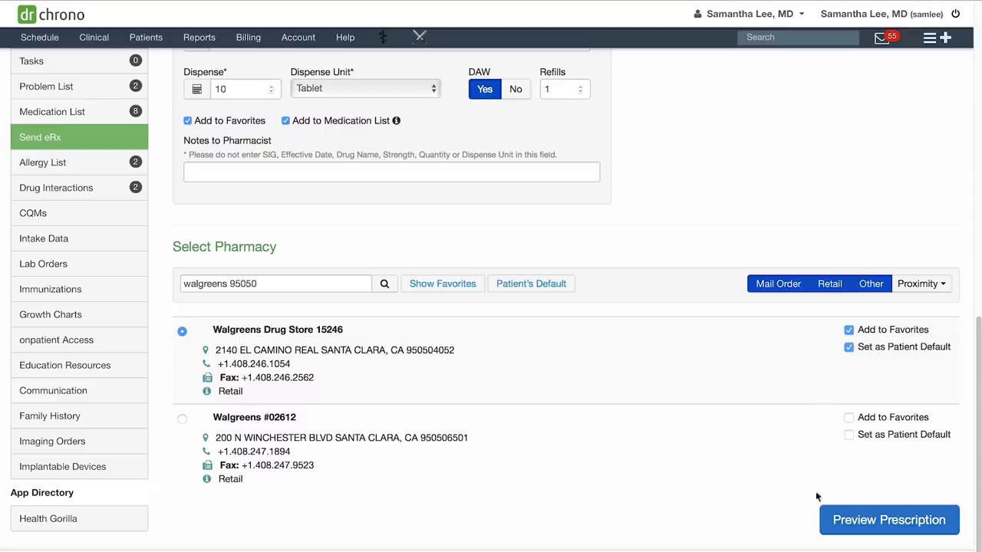
Step: Review the prescription summary and drug interactions, then send it to Walgreens
left_click(890, 519)
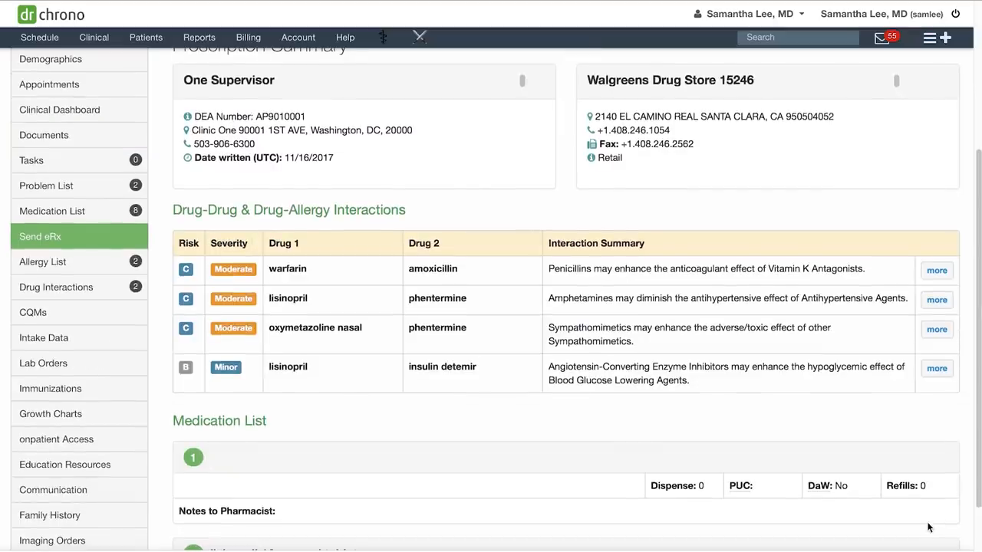
mouse_move(604, 442)
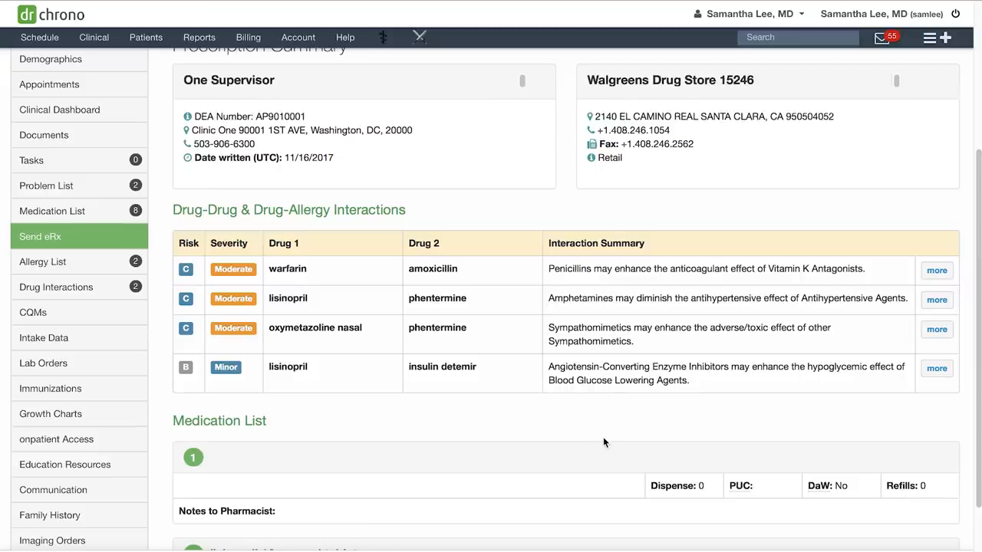
mouse_move(605, 442)
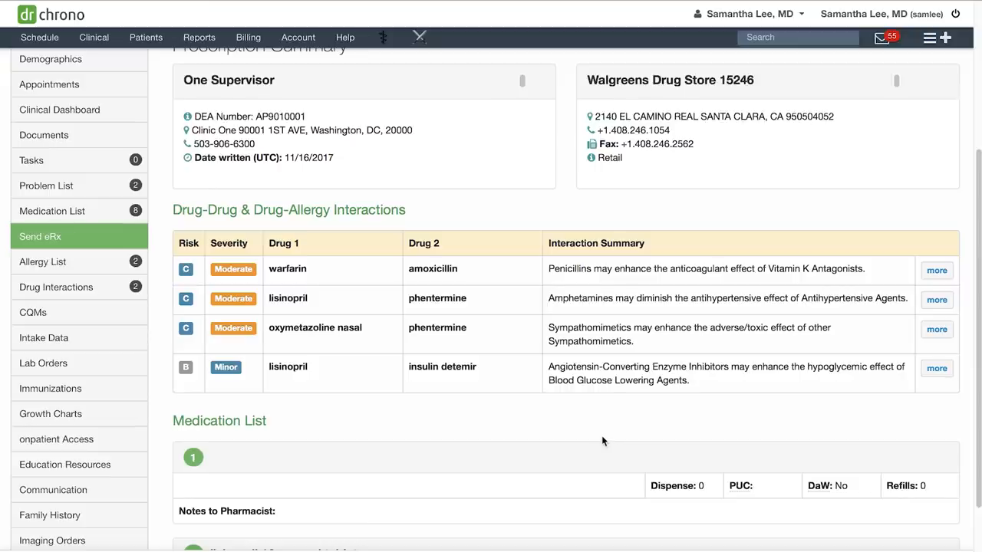
scroll("down", 3)
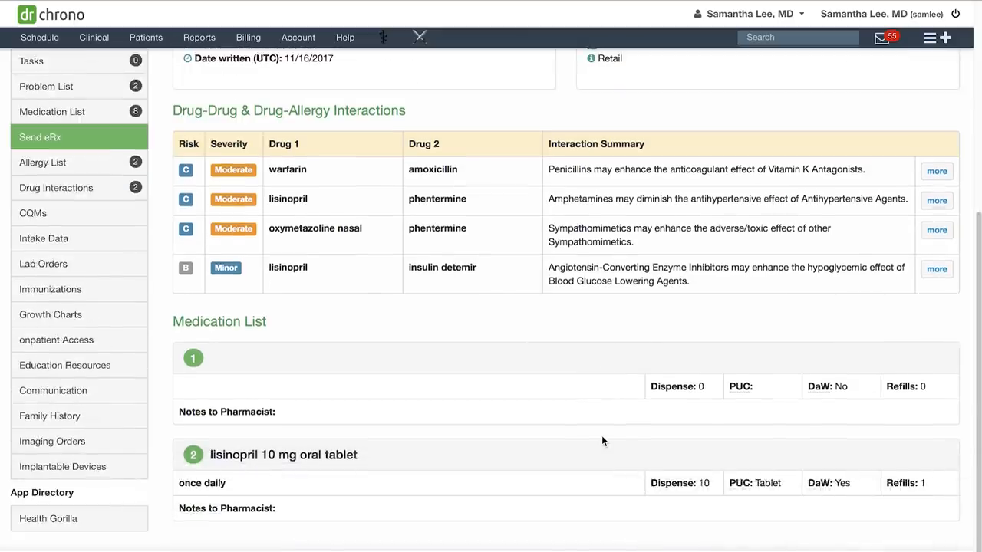
scroll("up", 3)
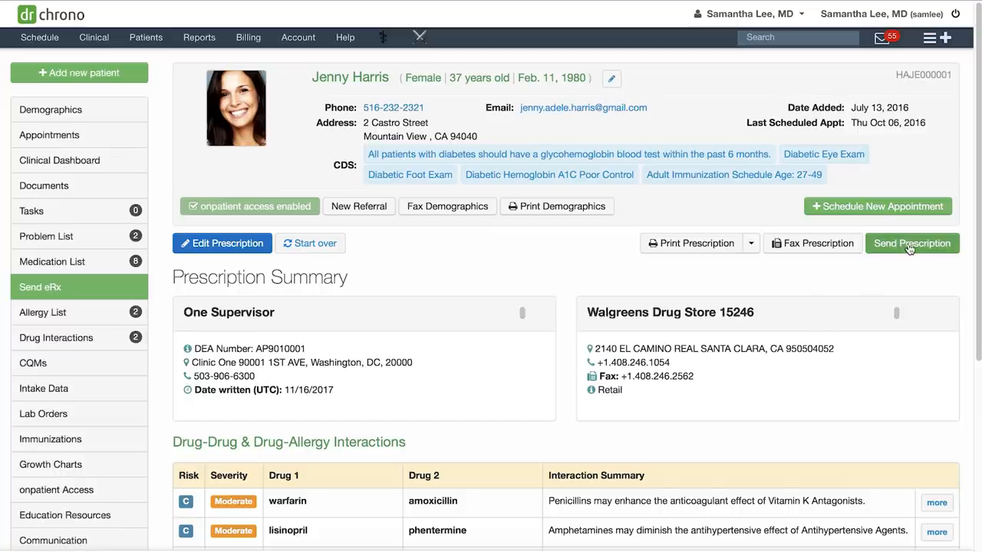
left_click(50, 109)
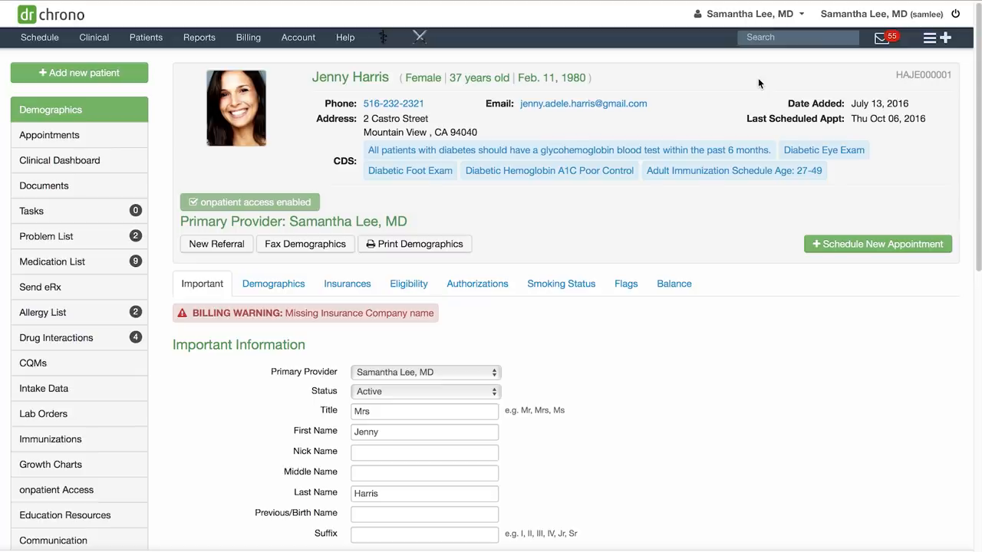
mouse_move(39, 287)
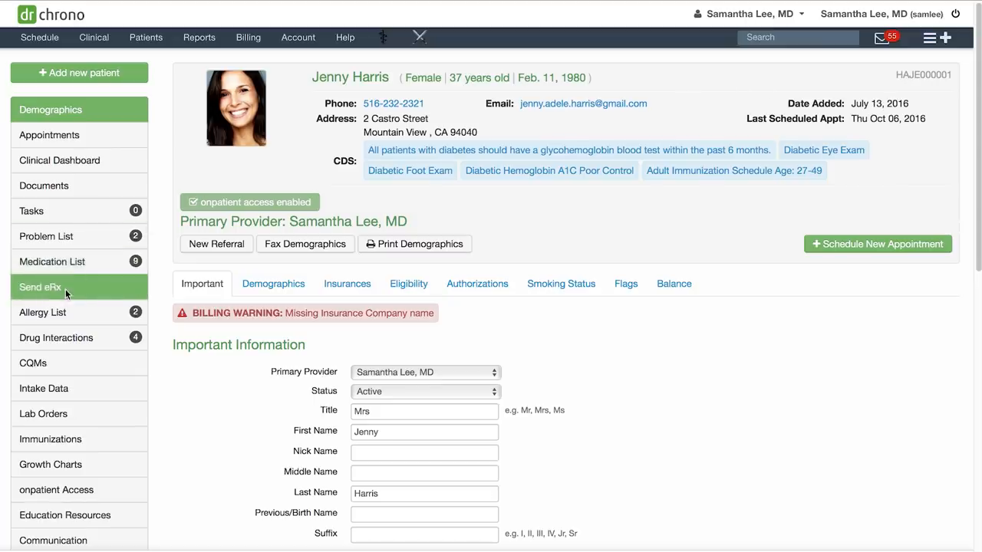
left_click(40, 287)
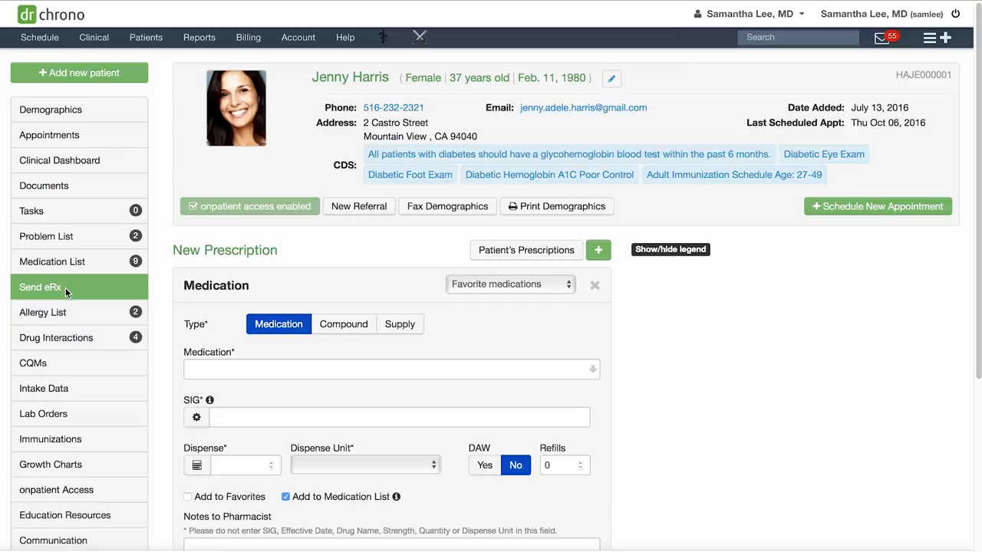
mouse_move(73, 294)
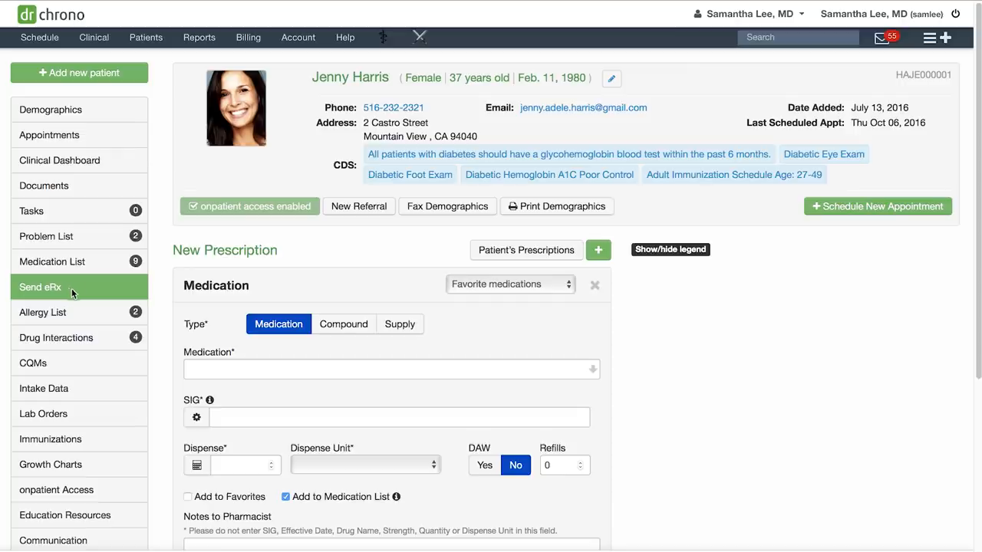
mouse_move(881, 37)
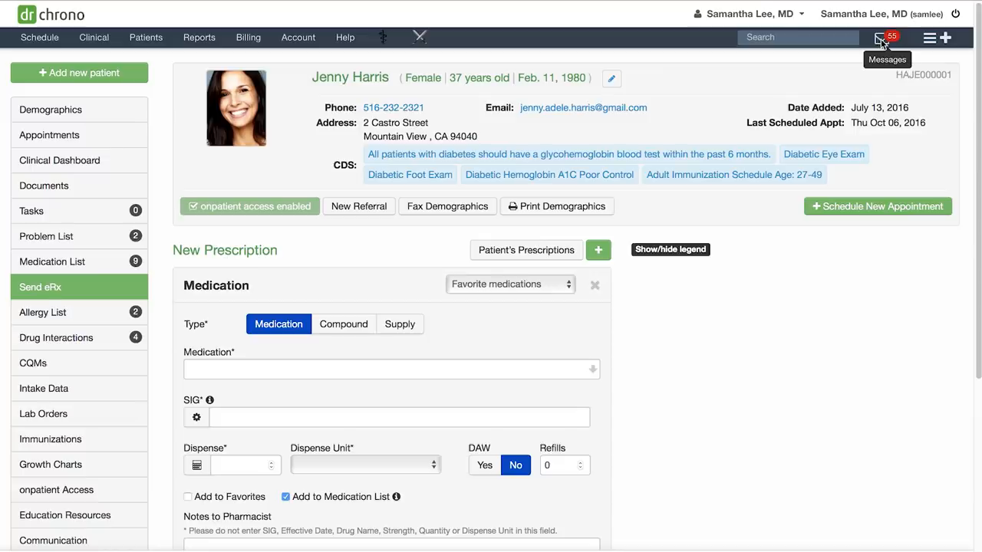
Step: Show the eRx Requests list in the message center, currently empty
left_click(882, 36)
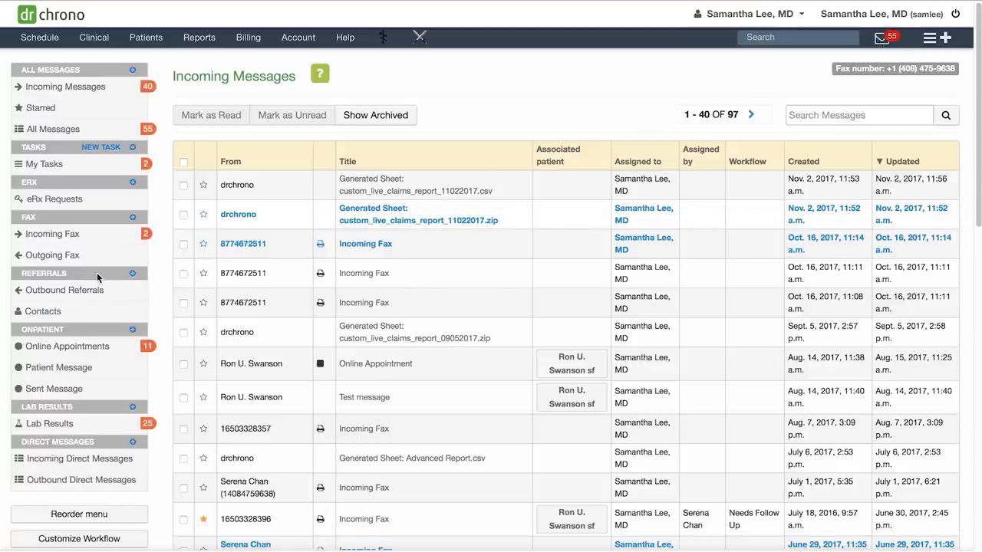
left_click(55, 200)
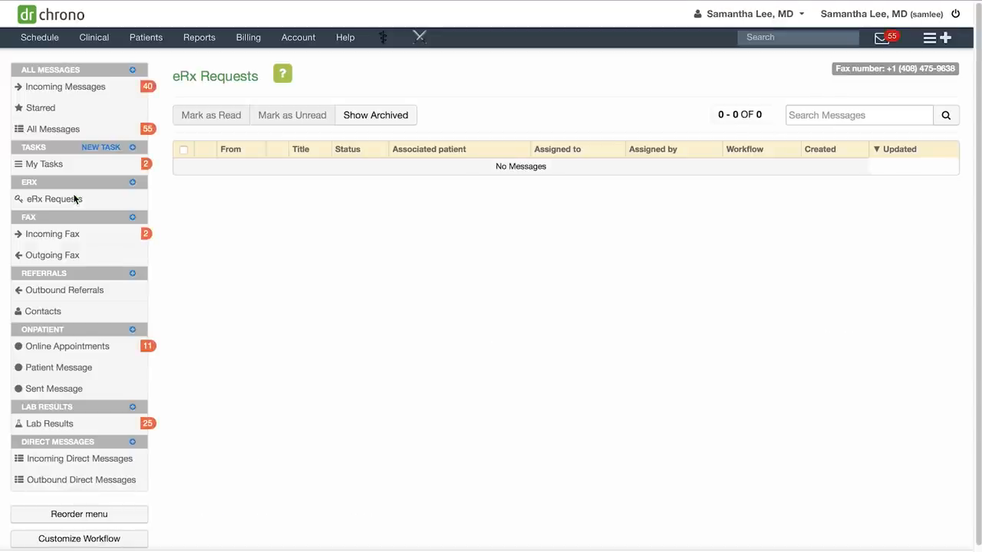